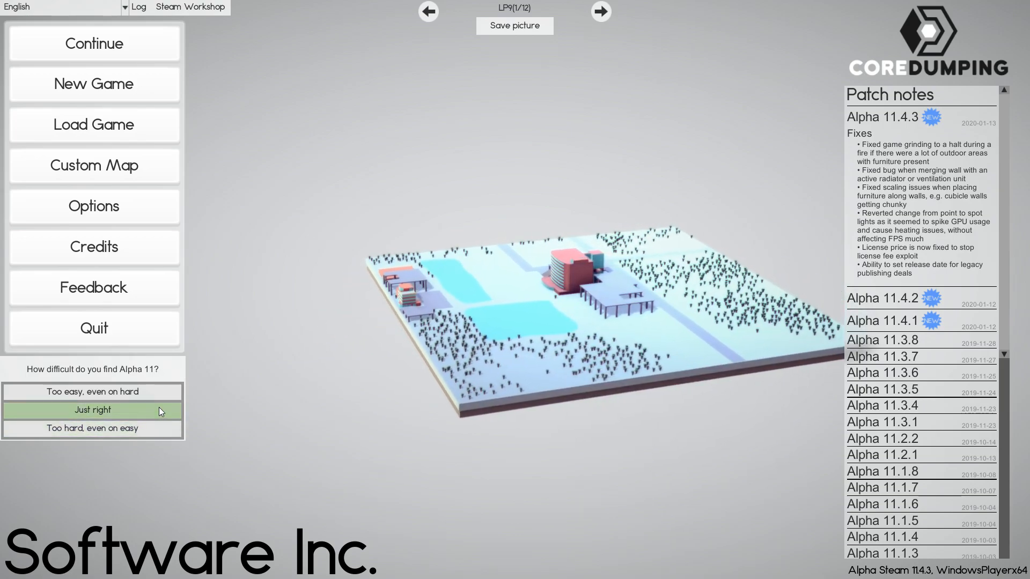
Step: Answer 'Just right' in the Alpha 11 difficulty poll to reveal the vote counts
{"action": "left_click", "coordinate": [93, 410]}
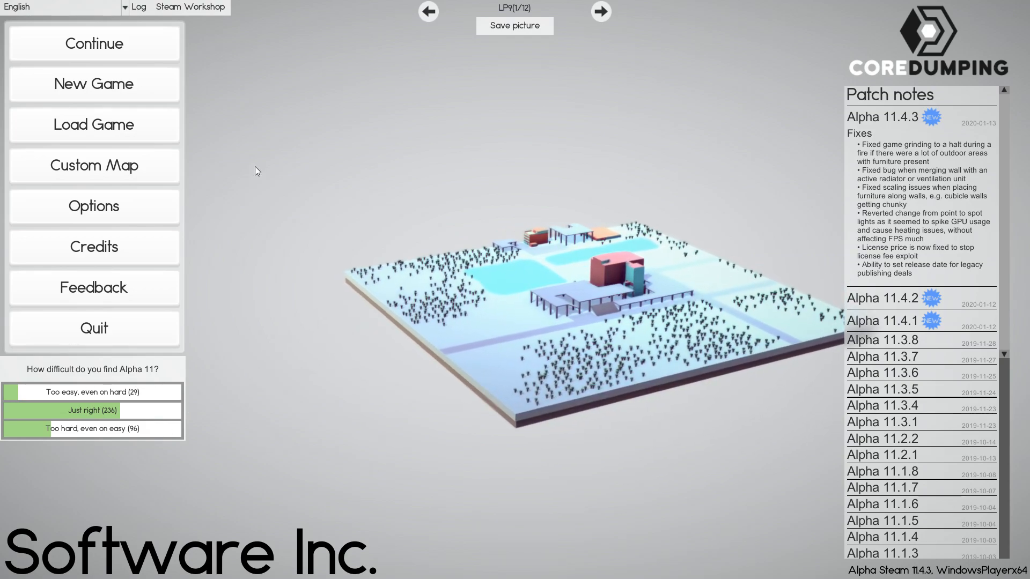
Step: Start a new company and raise days per month from 2 to 8
{"action": "left_click", "coordinate": [93, 83]}
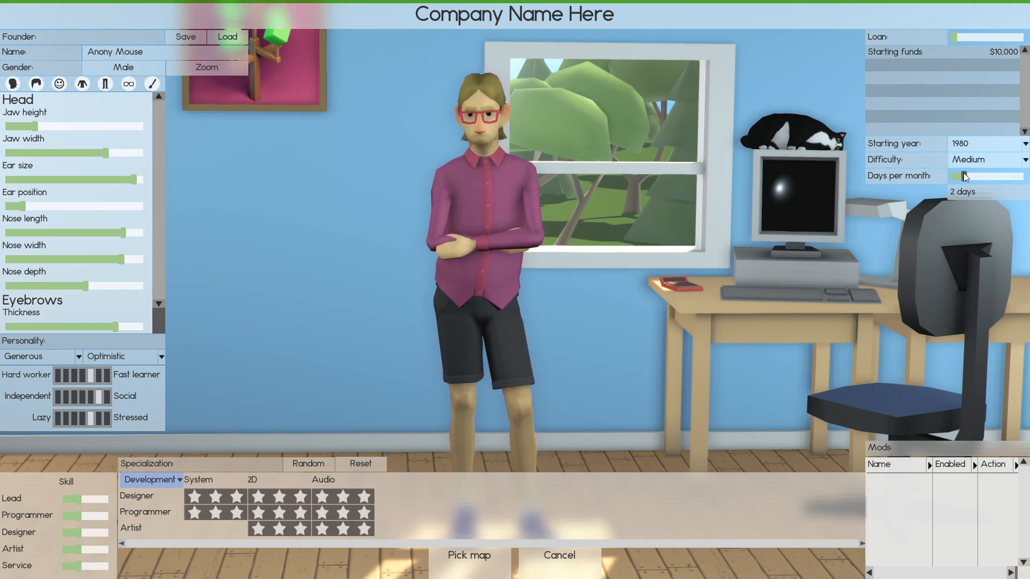
{"action": "mouse_move", "coordinate": [965, 177]}
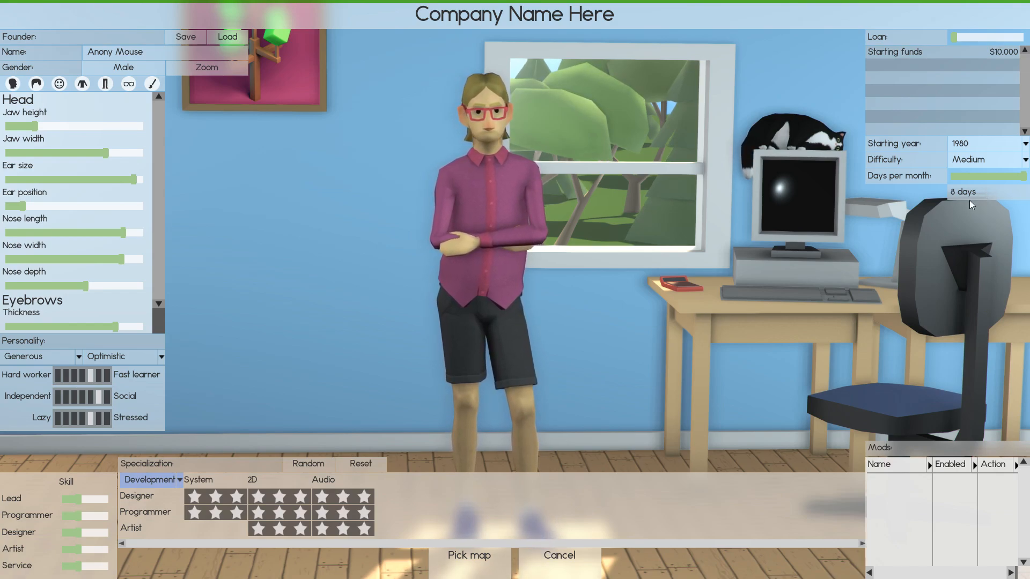
{"action": "mouse_move", "coordinate": [786, 277]}
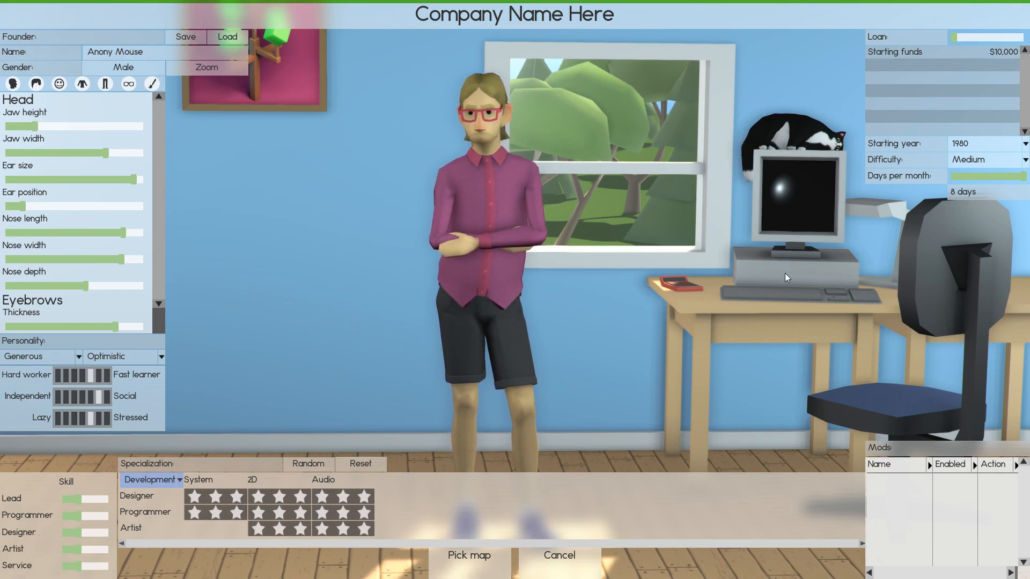
{"action": "mouse_move", "coordinate": [617, 374]}
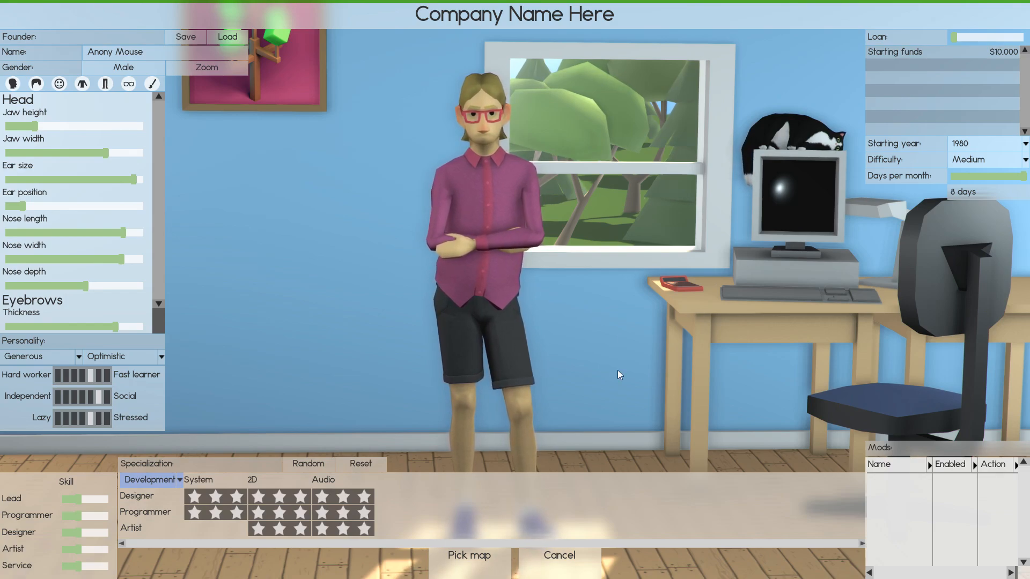
{"action": "left_click", "coordinate": [558, 555]}
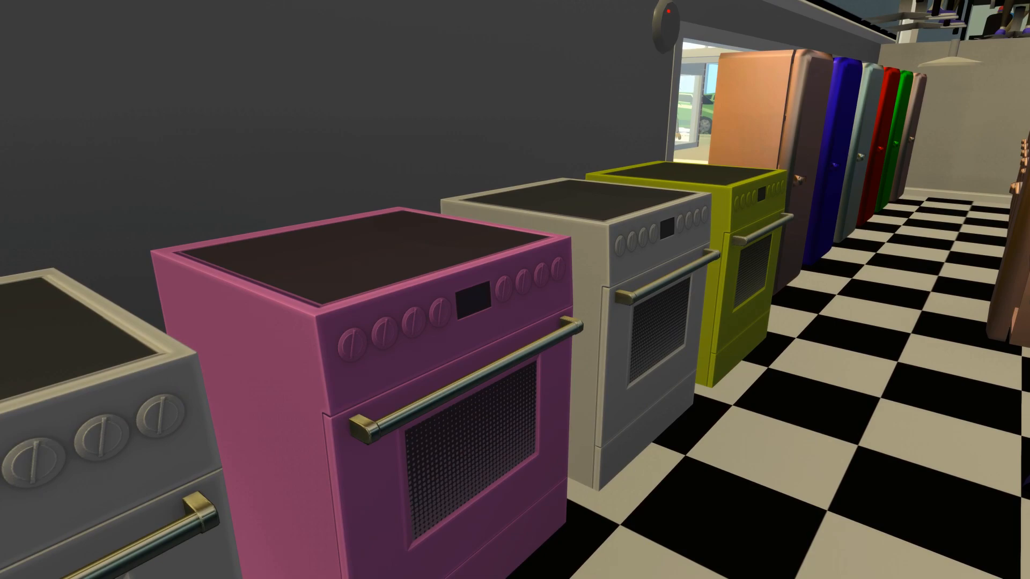
{"action": "mouse_move", "coordinate": [515, 289]}
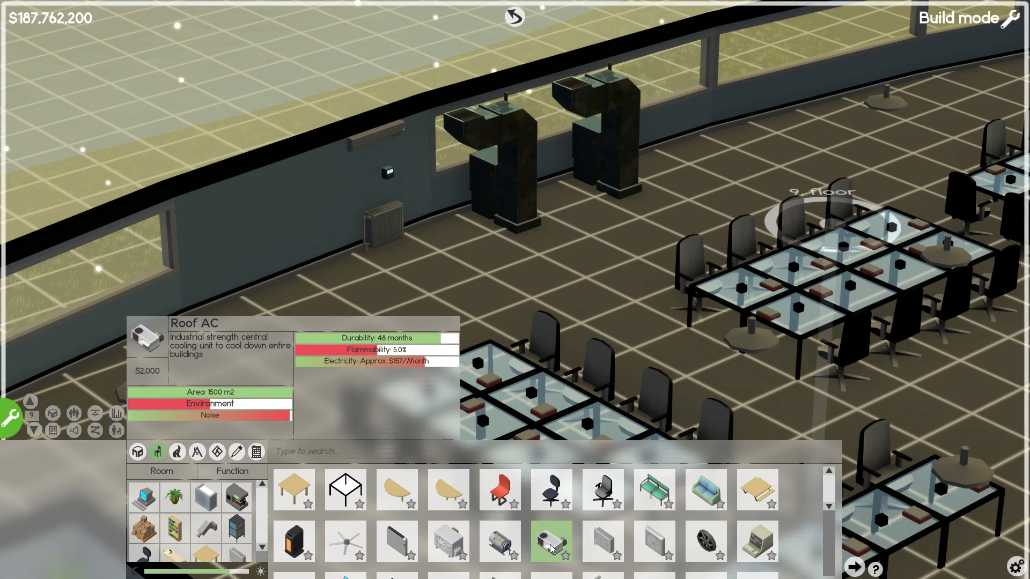
{"action": "mouse_move", "coordinate": [448, 541]}
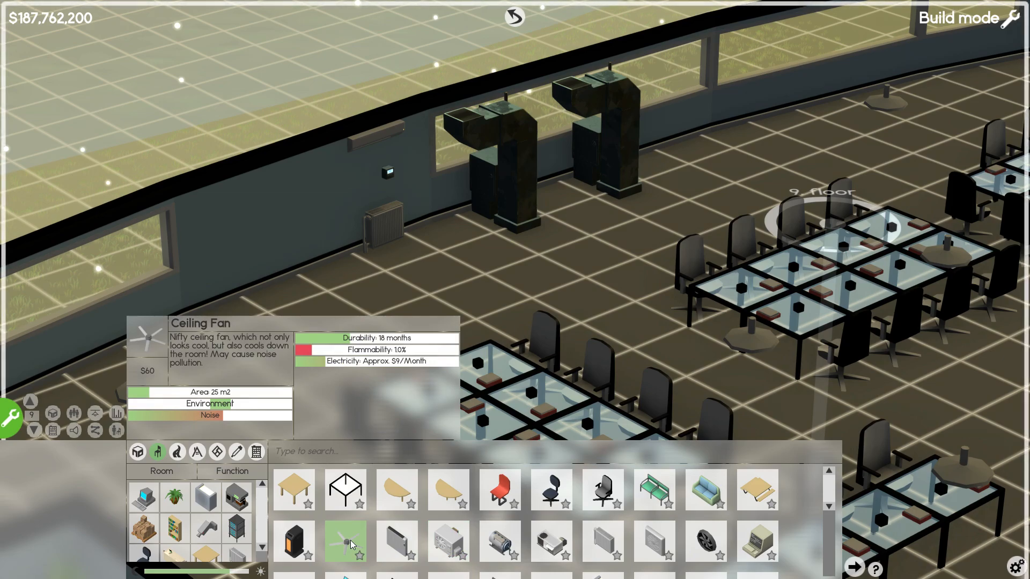
{"action": "mouse_move", "coordinate": [448, 542]}
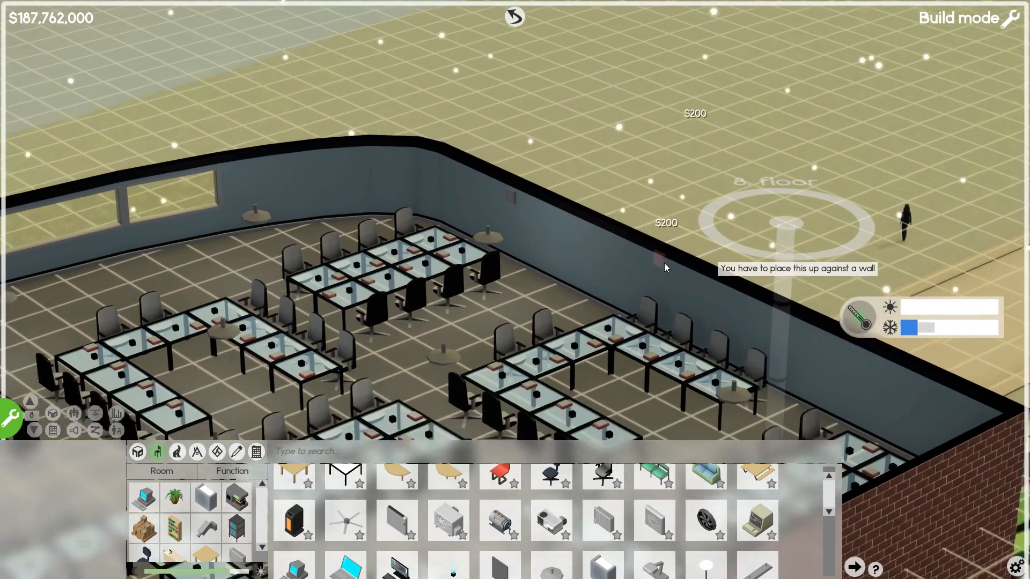
Step: Place the $200 radiator against the eighth-floor office wall
{"action": "left_click", "coordinate": [600, 210]}
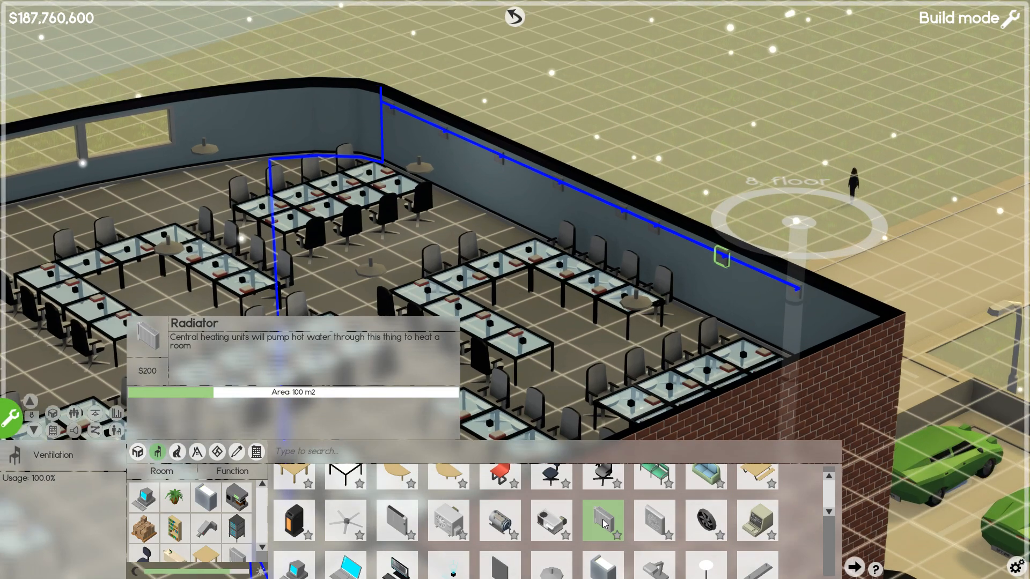
{"action": "mouse_move", "coordinate": [396, 521]}
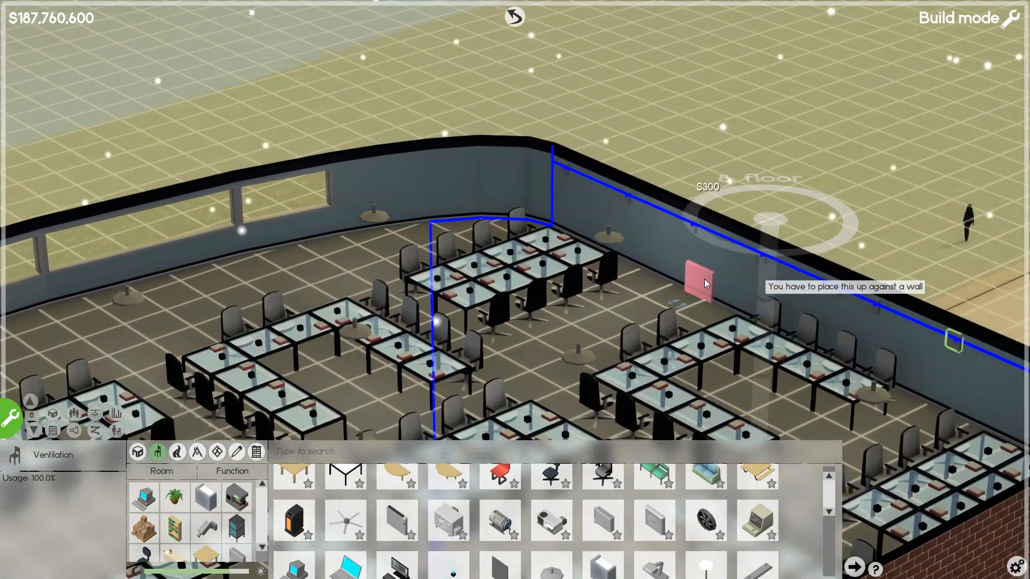
Step: Mount the $300 wall unit on the office wall beside the radiator pipes
{"action": "left_click", "coordinate": [696, 275]}
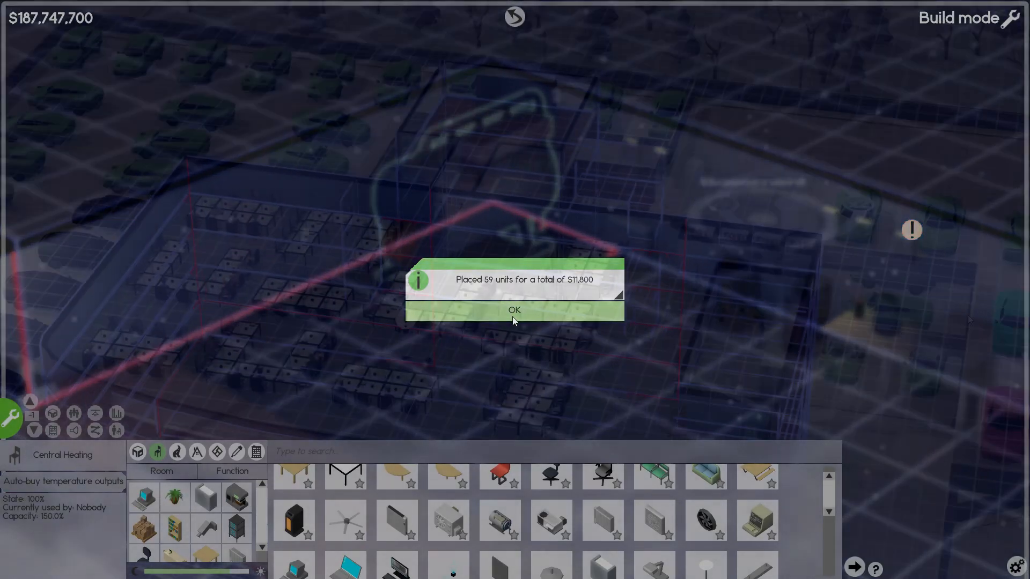
{"action": "left_click", "coordinate": [514, 309]}
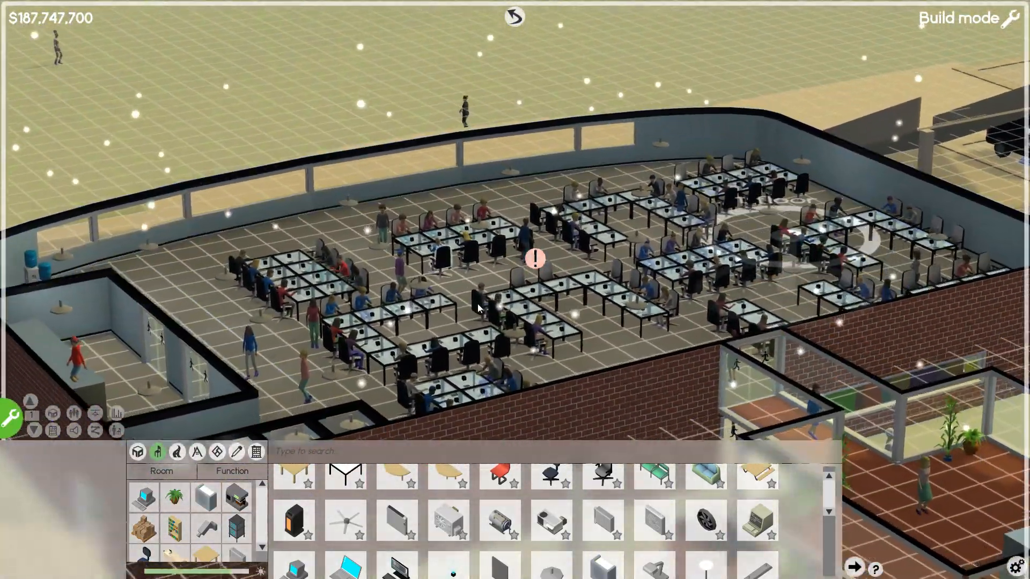
{"action": "mouse_move", "coordinate": [500, 520]}
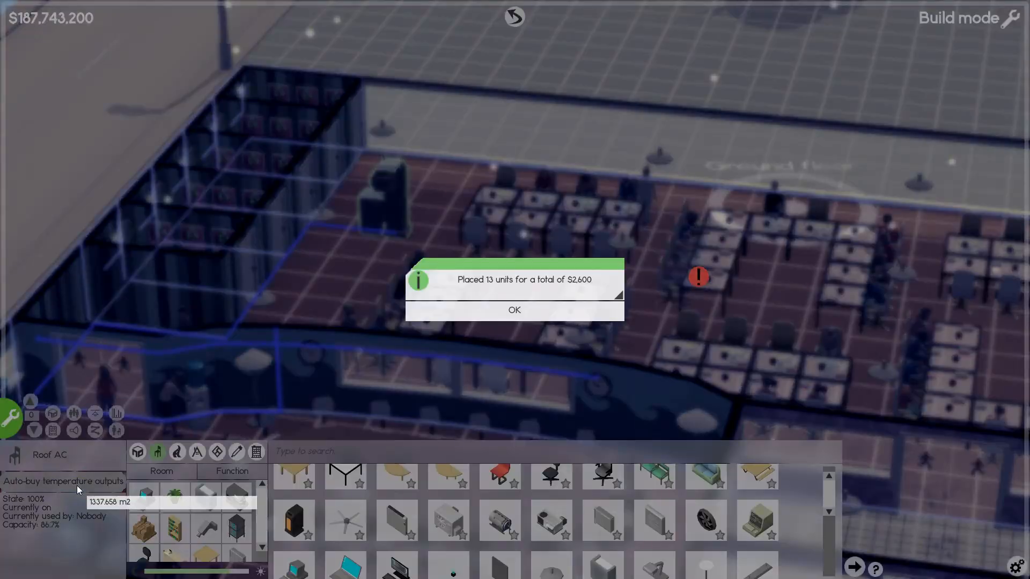
{"action": "left_click", "coordinate": [515, 310]}
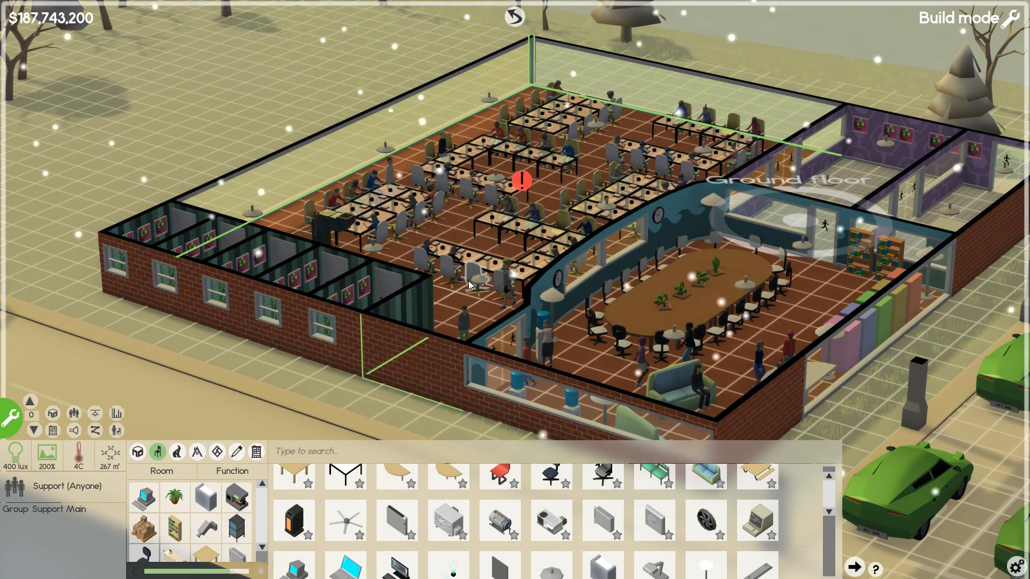
{"action": "mouse_move", "coordinate": [601, 489]}
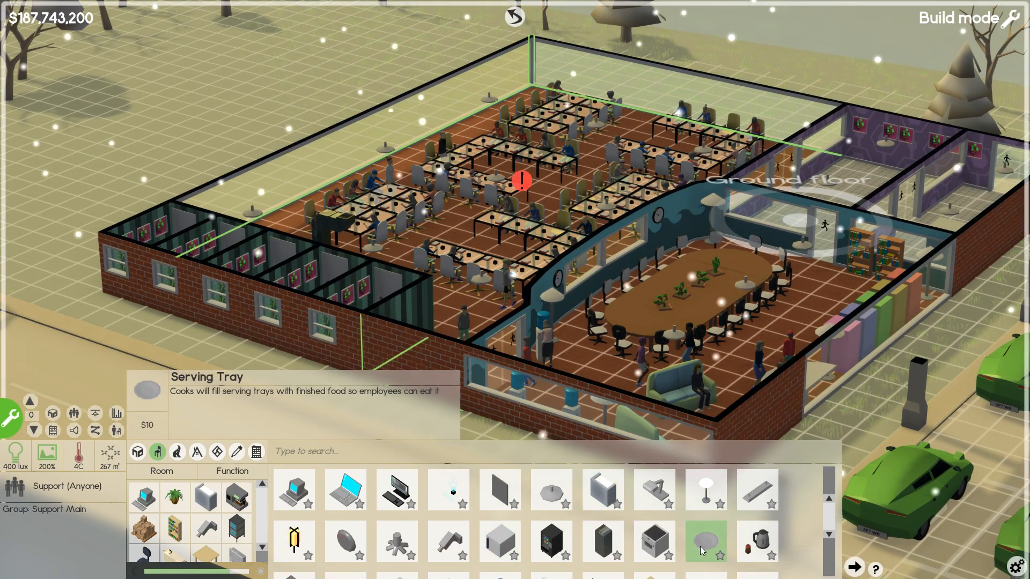
{"action": "scroll", "scroll_direction": "down", "scroll_amount": 3}
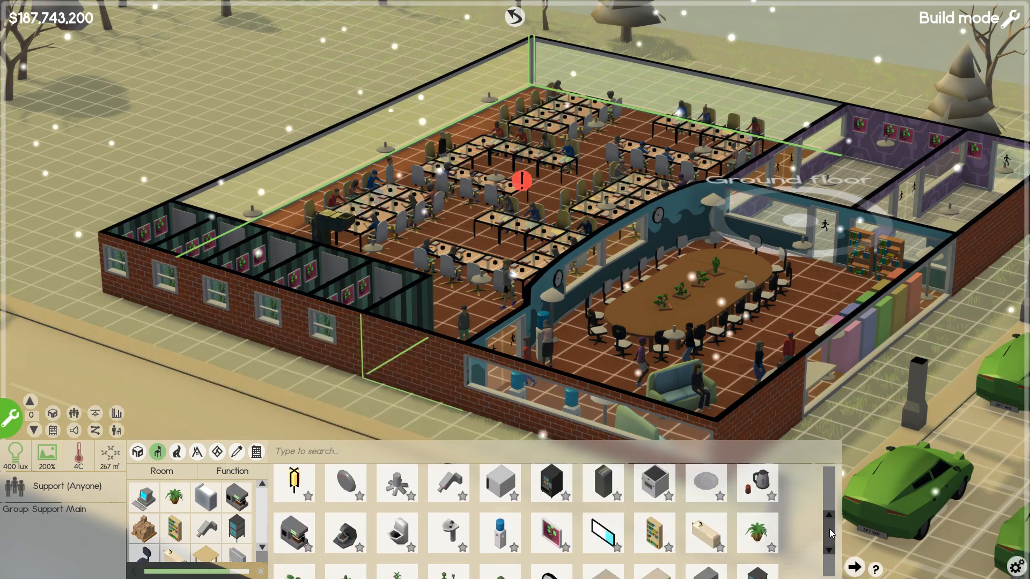
{"action": "scroll", "scroll_direction": "up", "scroll_amount": 3}
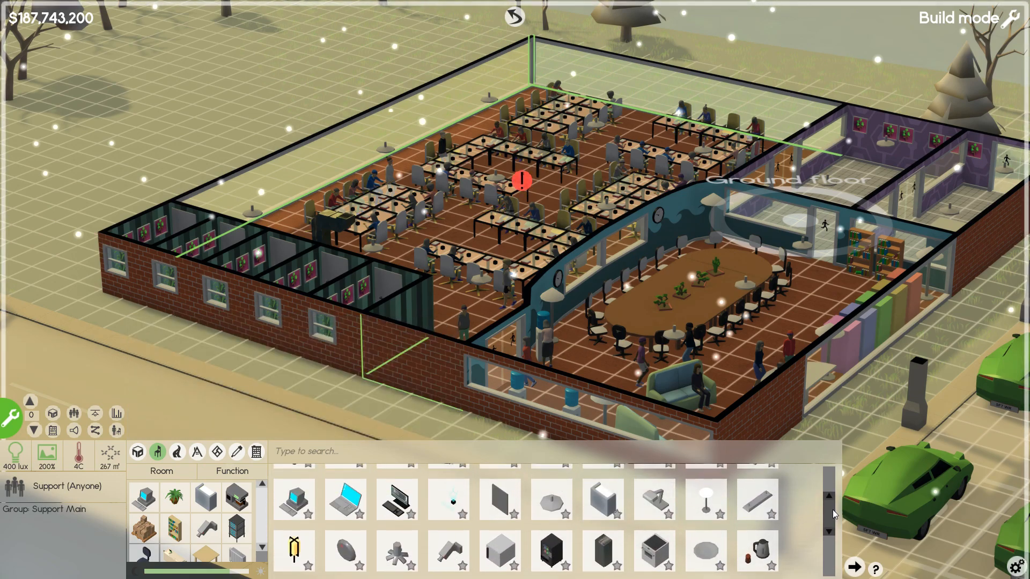
{"action": "scroll", "scroll_direction": "up", "scroll_amount": 3}
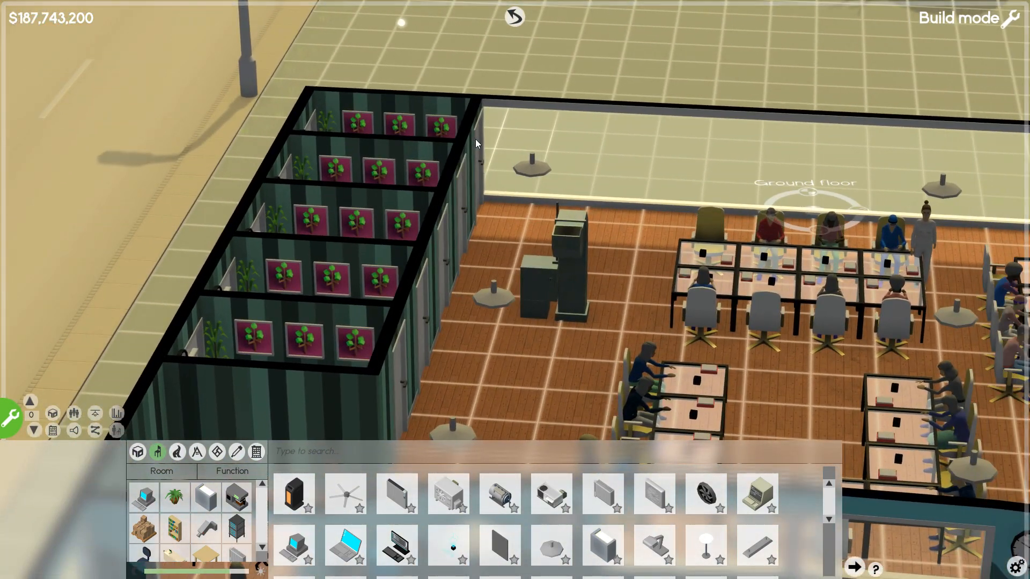
{"action": "mouse_move", "coordinate": [551, 494]}
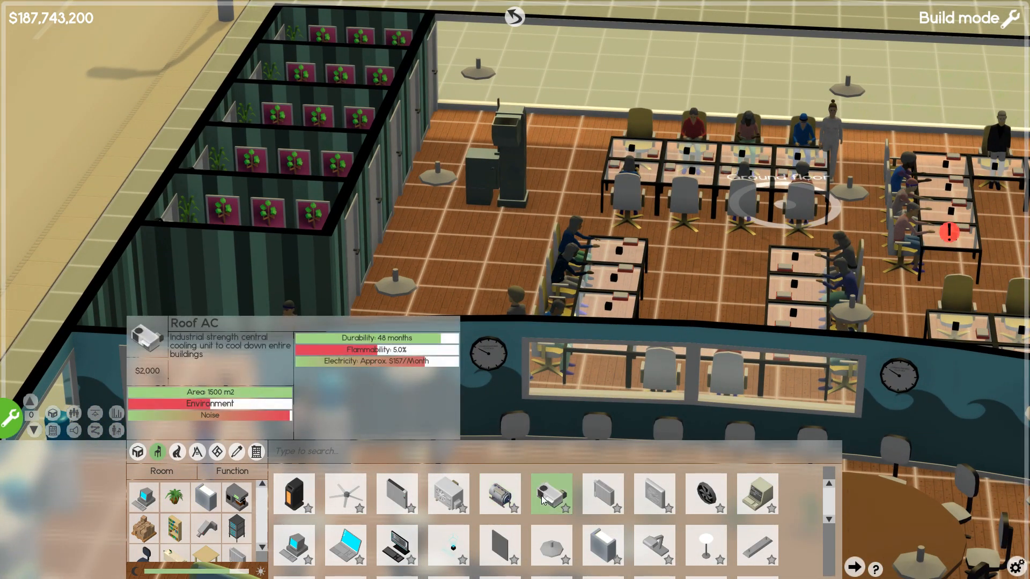
{"action": "mouse_move", "coordinate": [448, 494]}
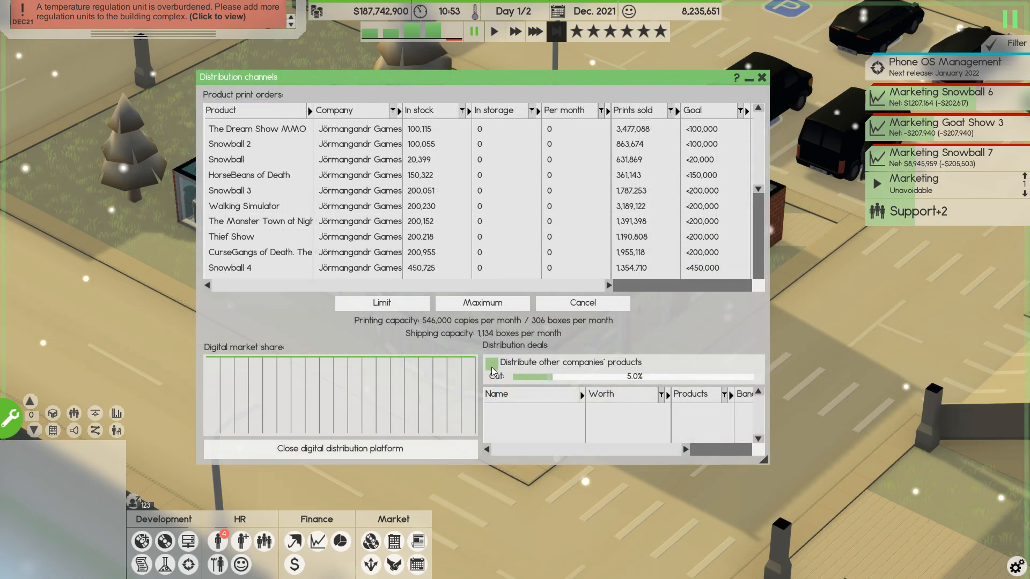
Step: Enable distributing other companies' products with a 10% cut
{"action": "left_click", "coordinate": [491, 364]}
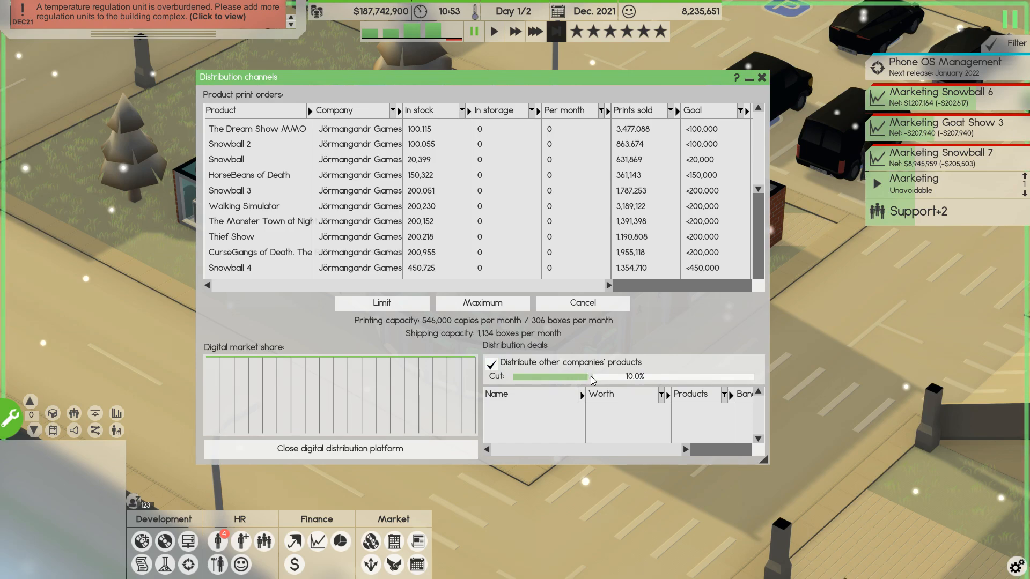
{"action": "mouse_move", "coordinate": [544, 411]}
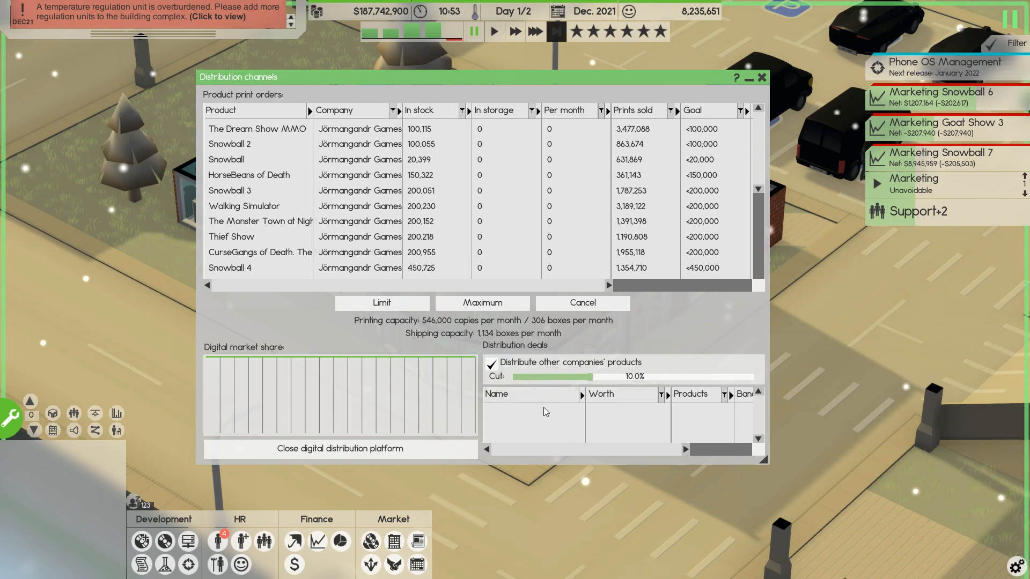
{"action": "mouse_move", "coordinate": [413, 365]}
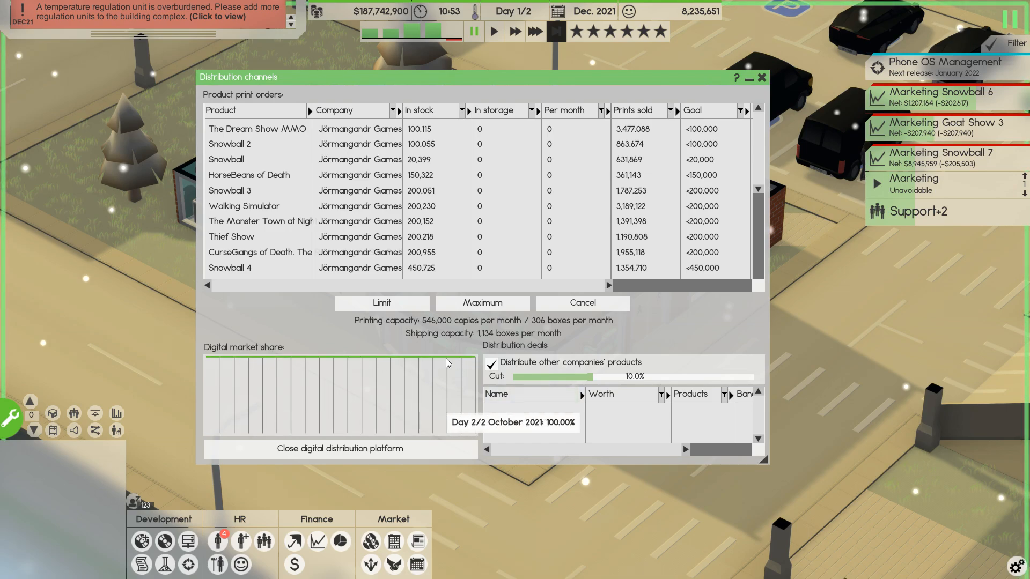
{"action": "mouse_move", "coordinate": [474, 361]}
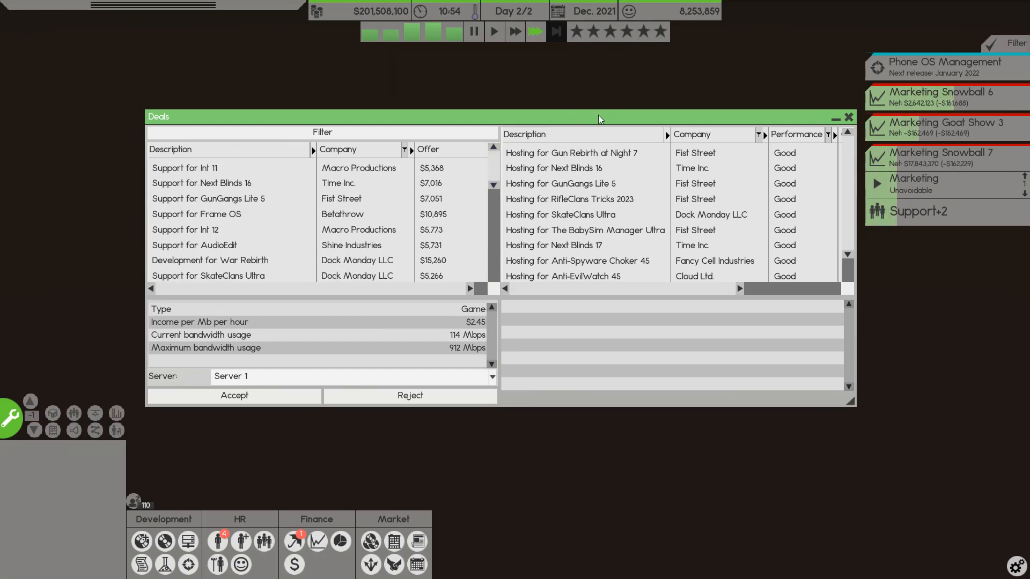
Step: Filter the Deals window to show only Hosting deals
{"action": "left_click", "coordinate": [201, 182]}
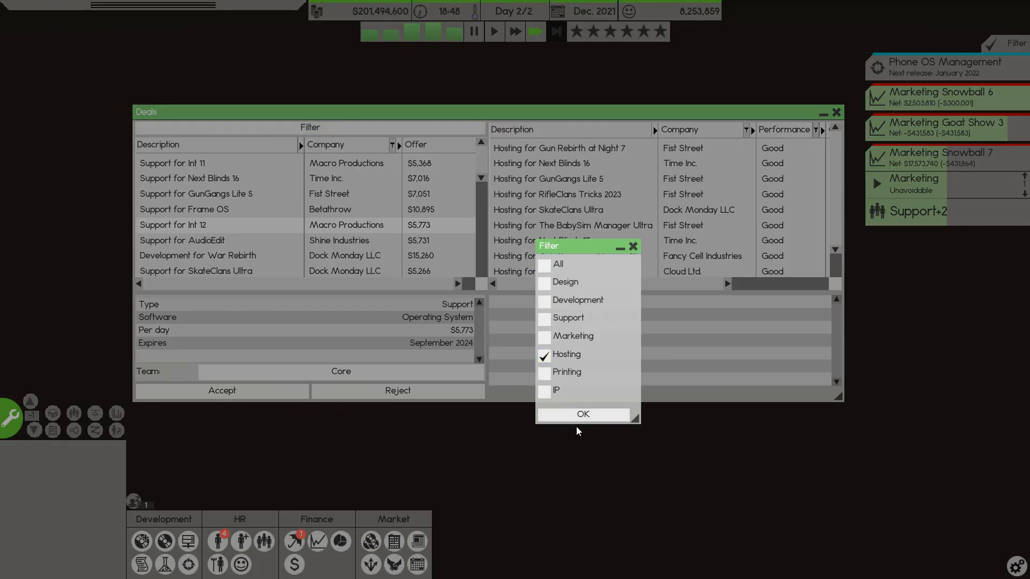
{"action": "left_click", "coordinate": [582, 413]}
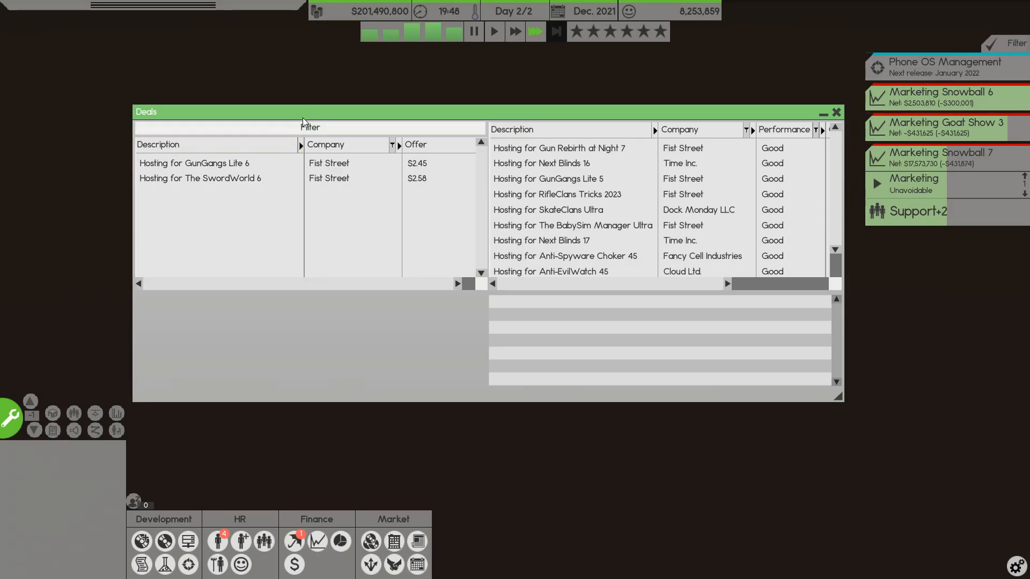
{"action": "mouse_move", "coordinate": [394, 564]}
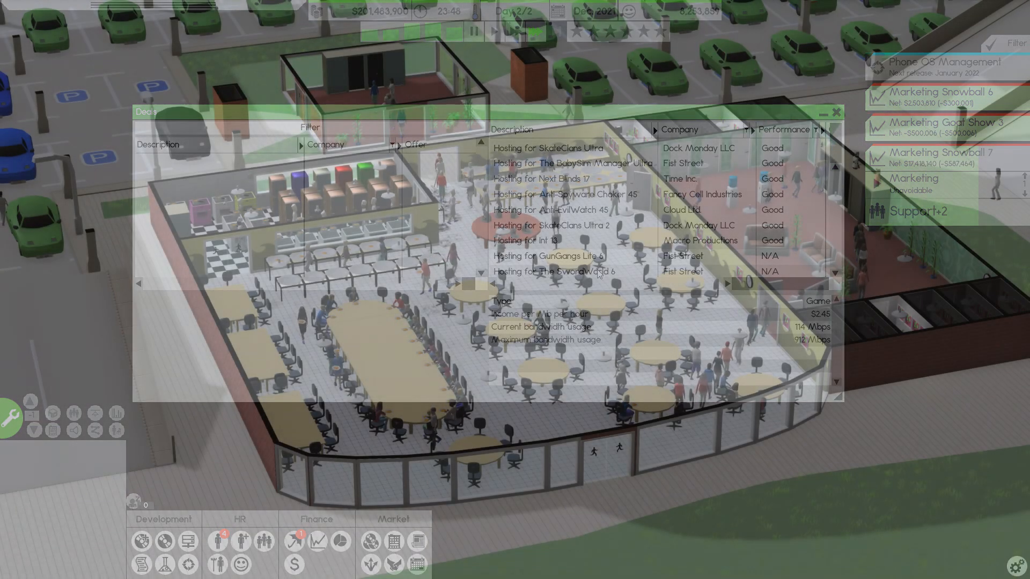
Step: Close the Deals window to return to the furnished office building view
{"action": "left_click", "coordinate": [835, 112]}
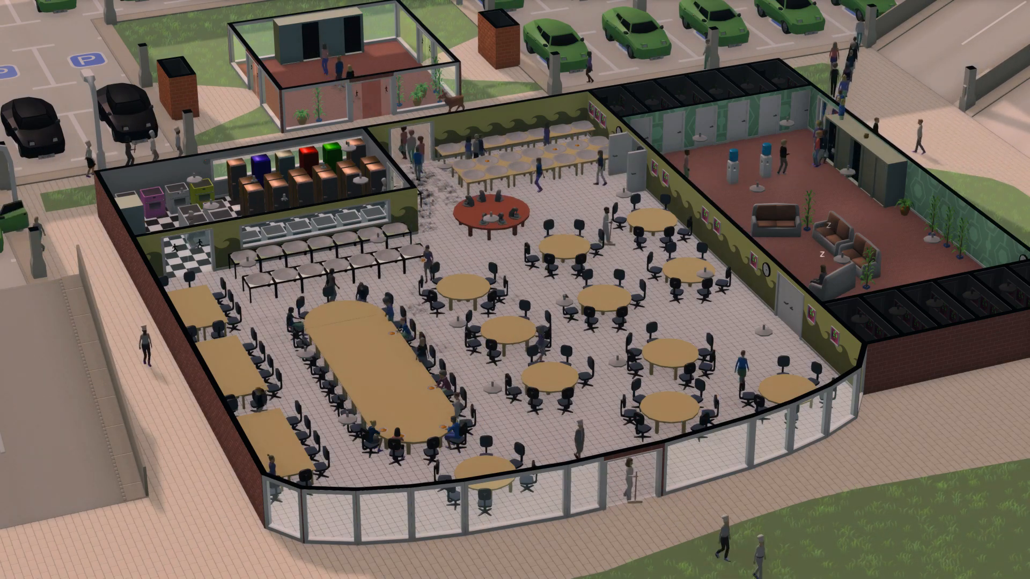